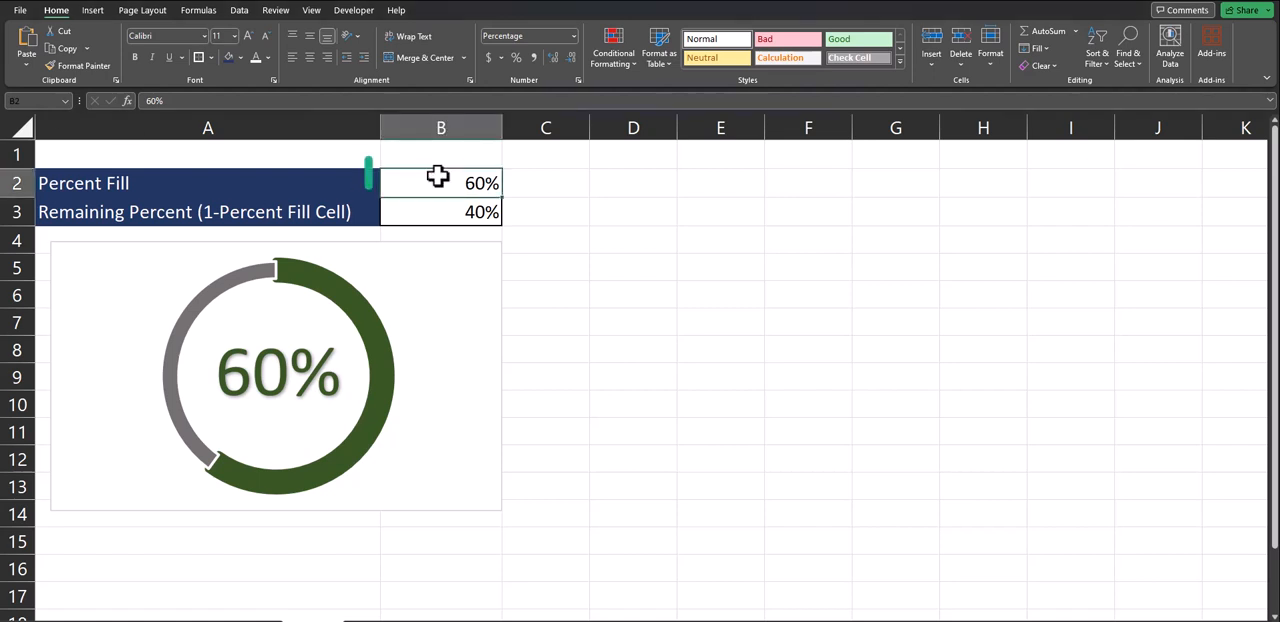
Enter 80% as the Percent Fill value
{"action": "type", "text": "80%"}
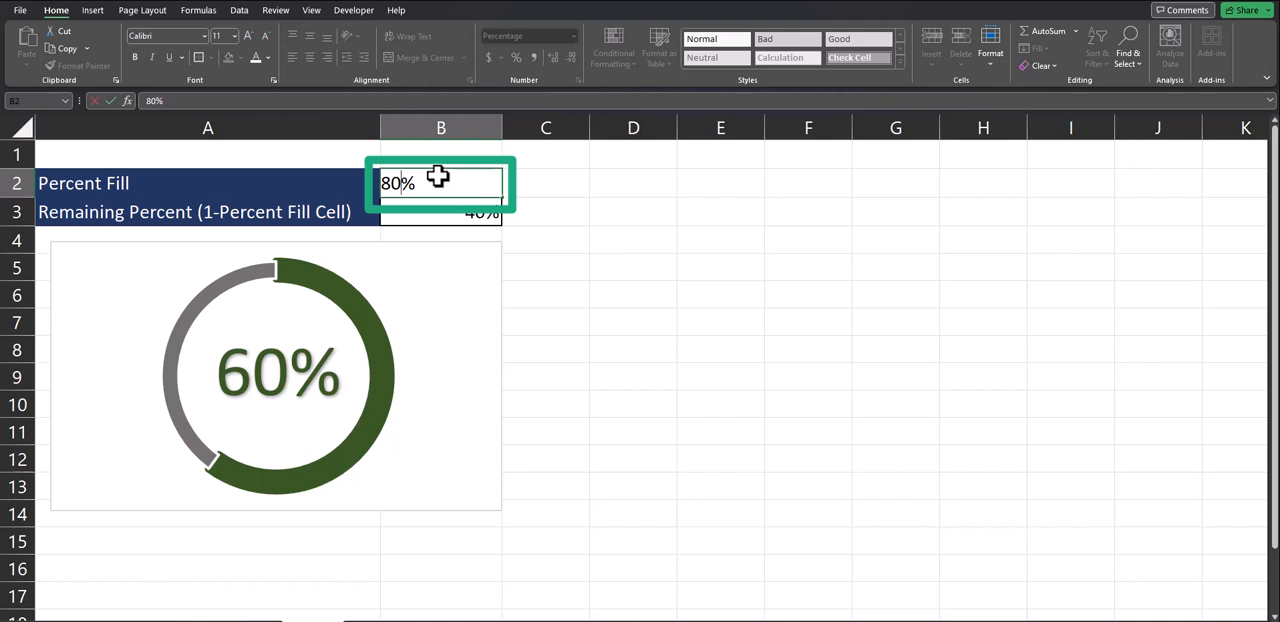
{"action": "key", "text": "Enter"}
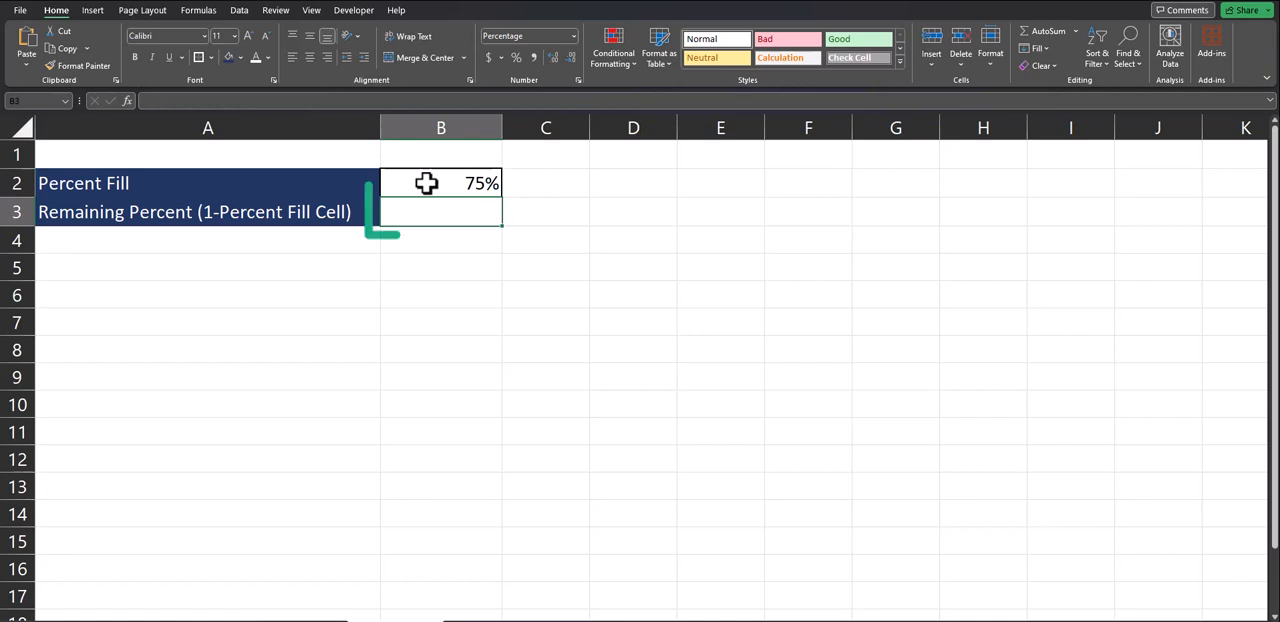
Enter the formula =1-B2 in the Remaining Percent cell
{"action": "type", "text": "=1-"}
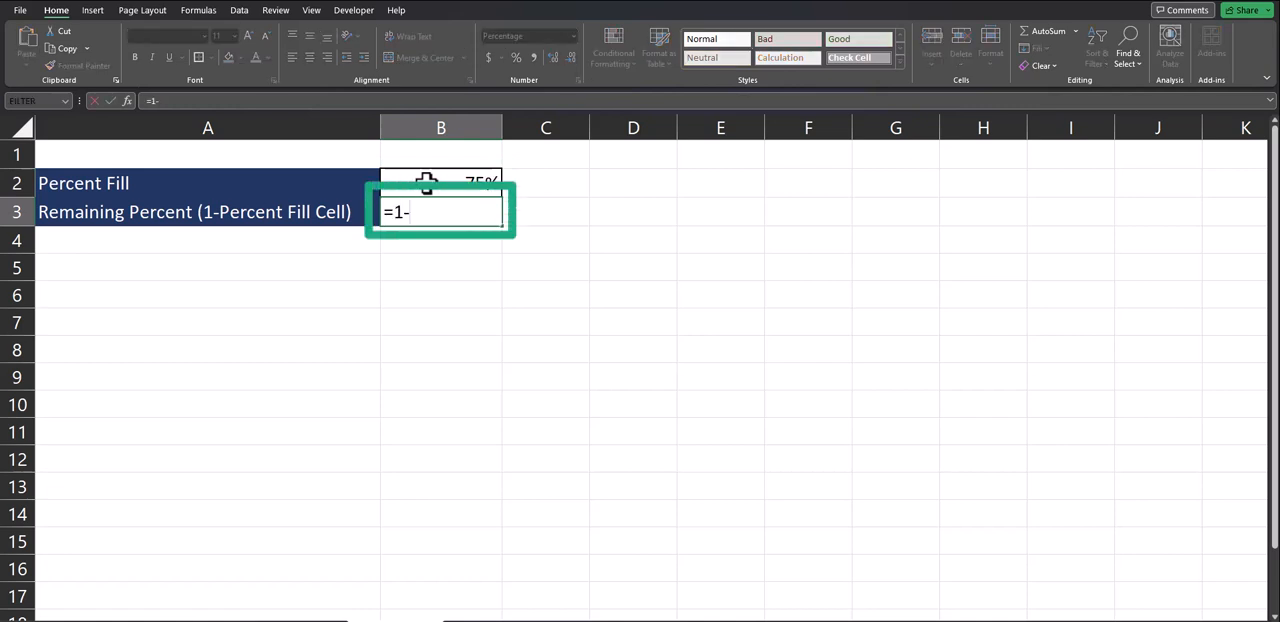
{"action": "left_click", "coordinate": [440, 183]}
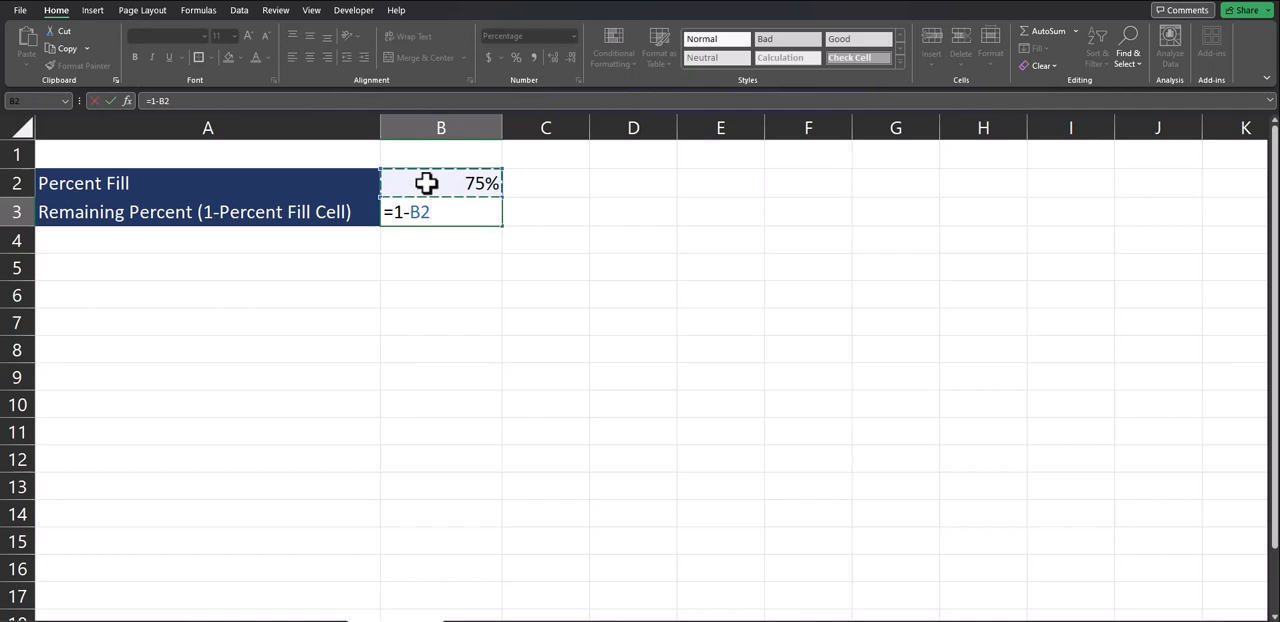
{"action": "key", "text": "Enter"}
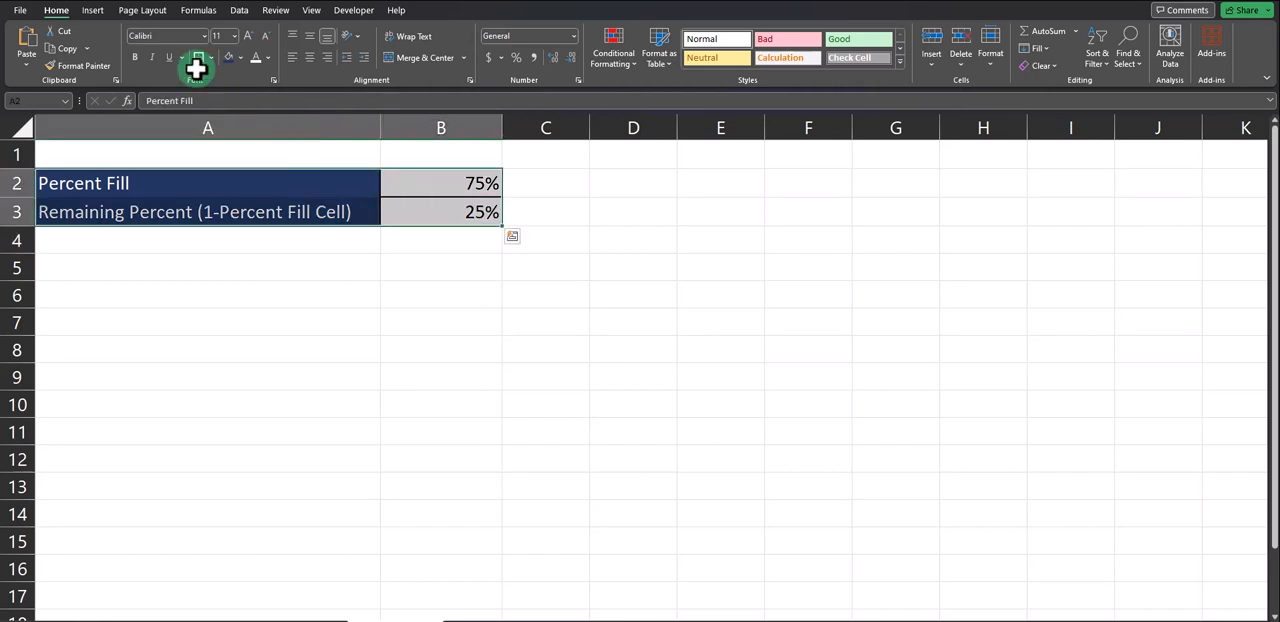
Insert a doughnut chart of the two percentages and select its title
{"action": "left_click", "coordinate": [97, 8]}
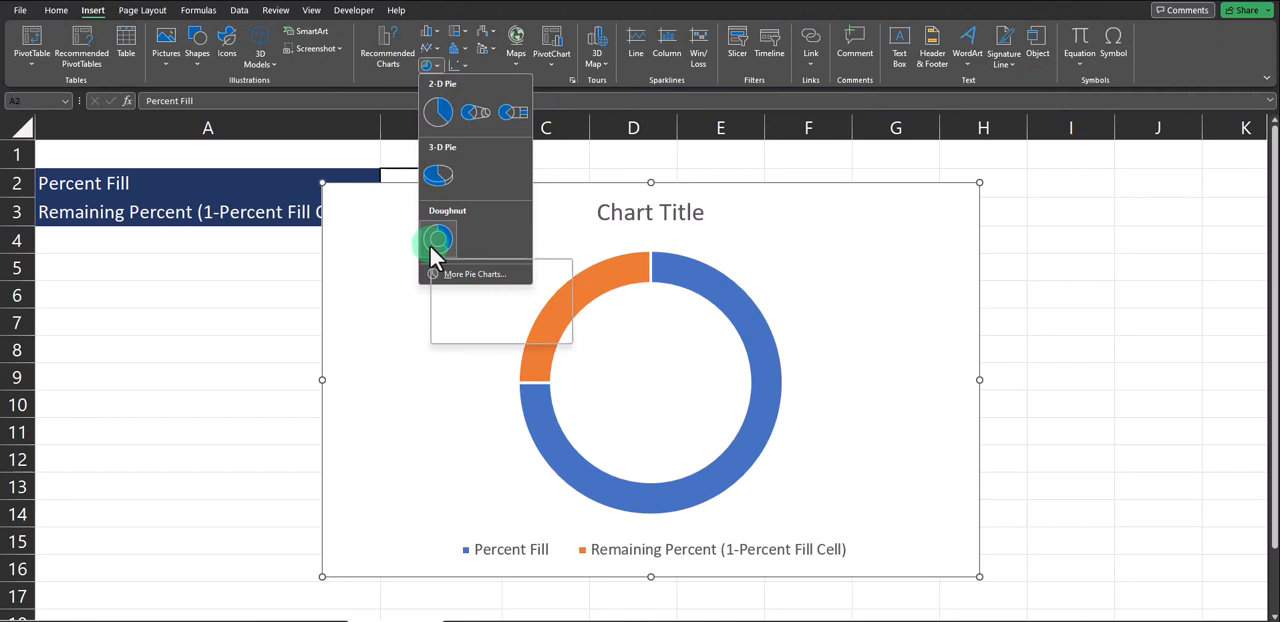
{"action": "left_click", "coordinate": [437, 237]}
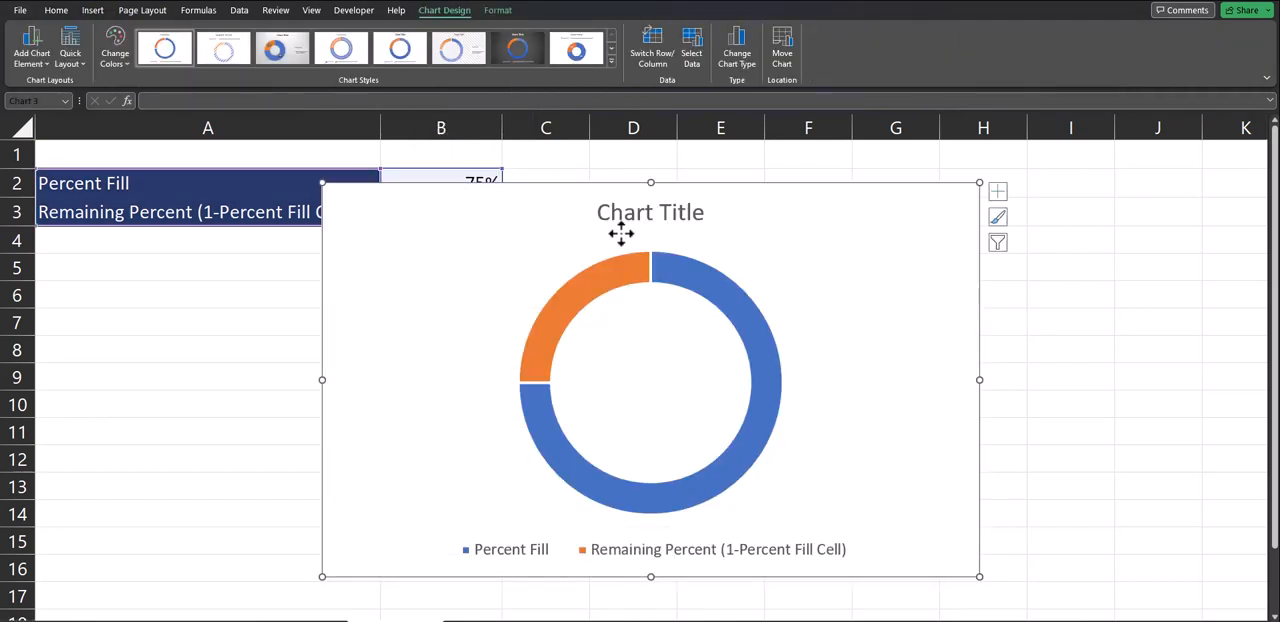
{"action": "left_click", "coordinate": [650, 212]}
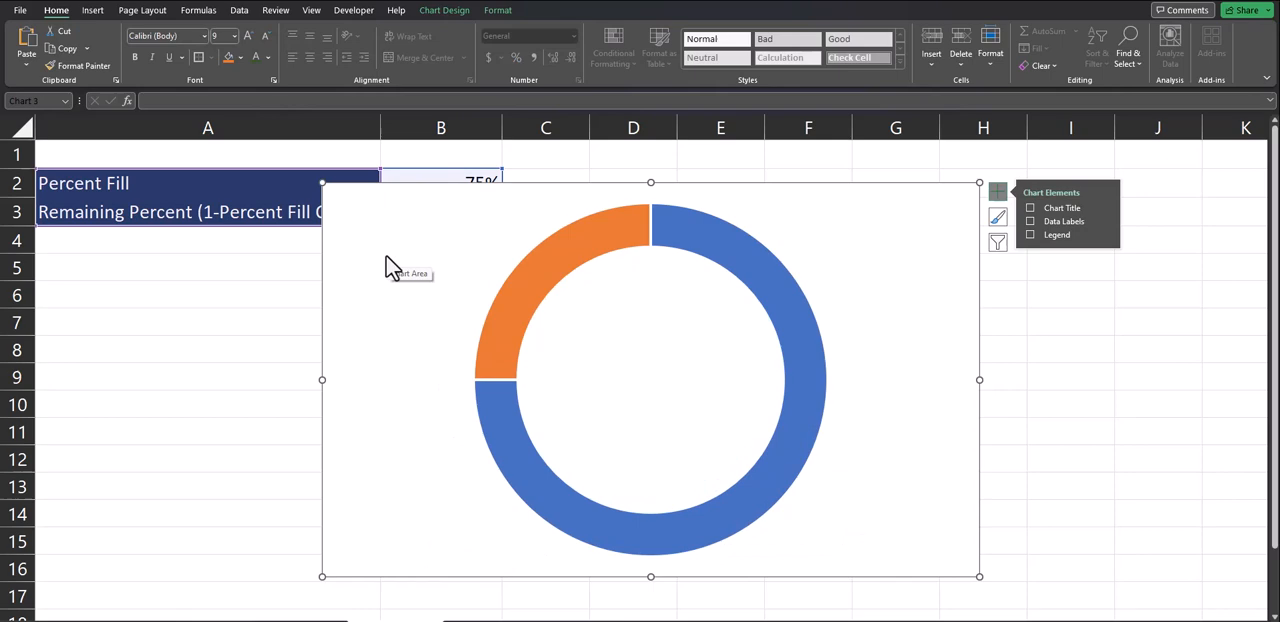
Drag the doughnut chart beneath the percentage table
{"action": "left_click_drag", "start_coordinate": [979, 575], "coordinate": [506, 515]}
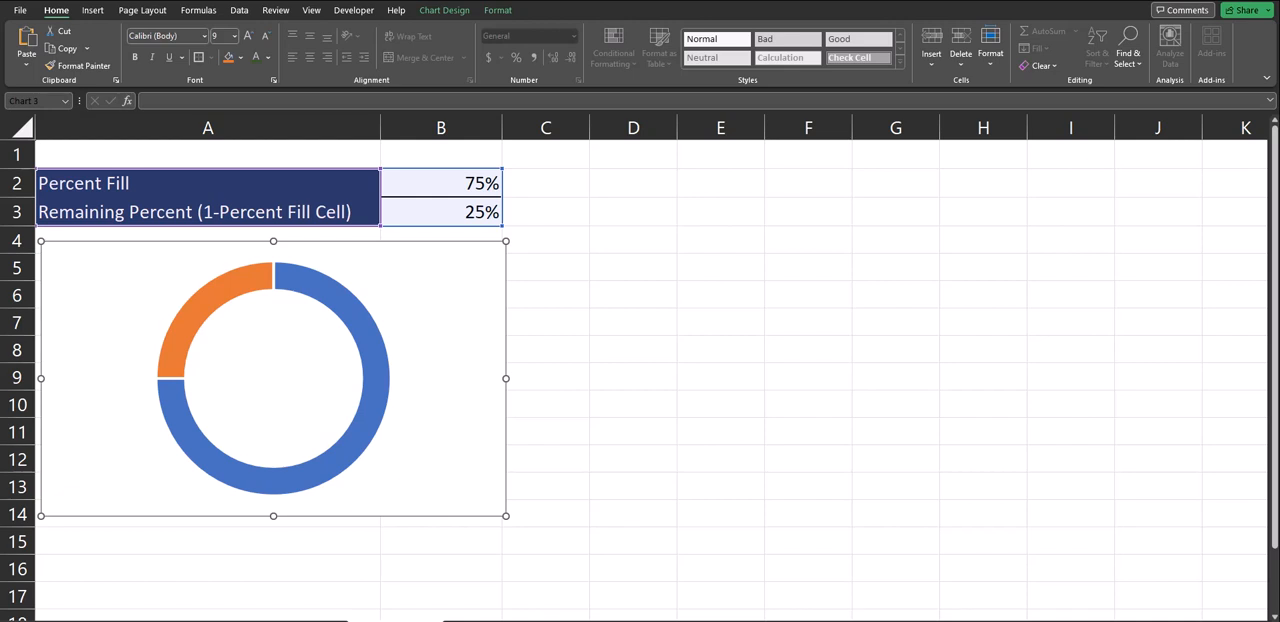
{"action": "mouse_move", "coordinate": [406, 327]}
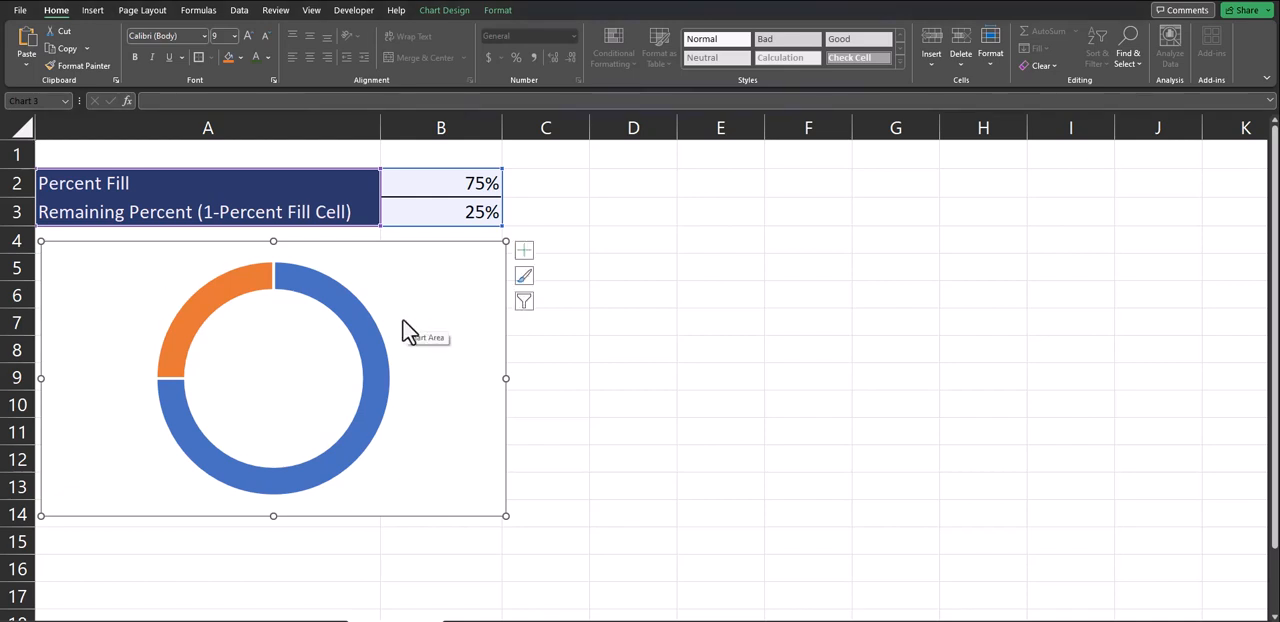
{"action": "mouse_move", "coordinate": [377, 358]}
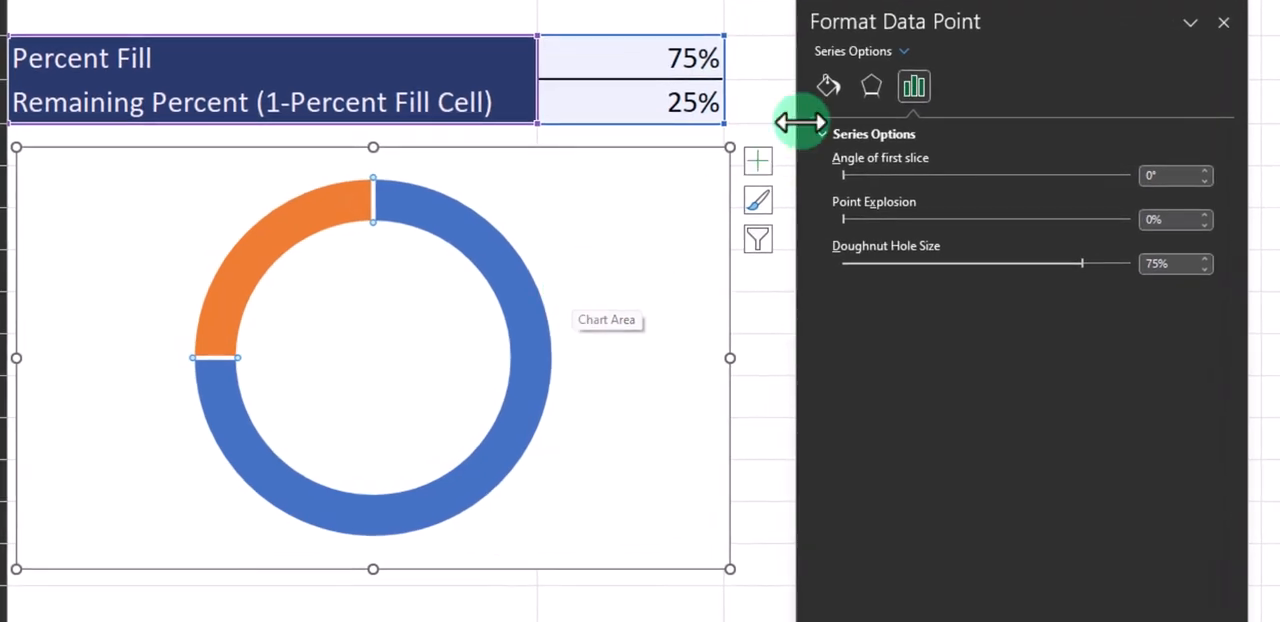
Give the Percent Fill slice a solid dark-green fill and a 4.5 pt solid border
{"action": "left_click", "coordinate": [827, 86]}
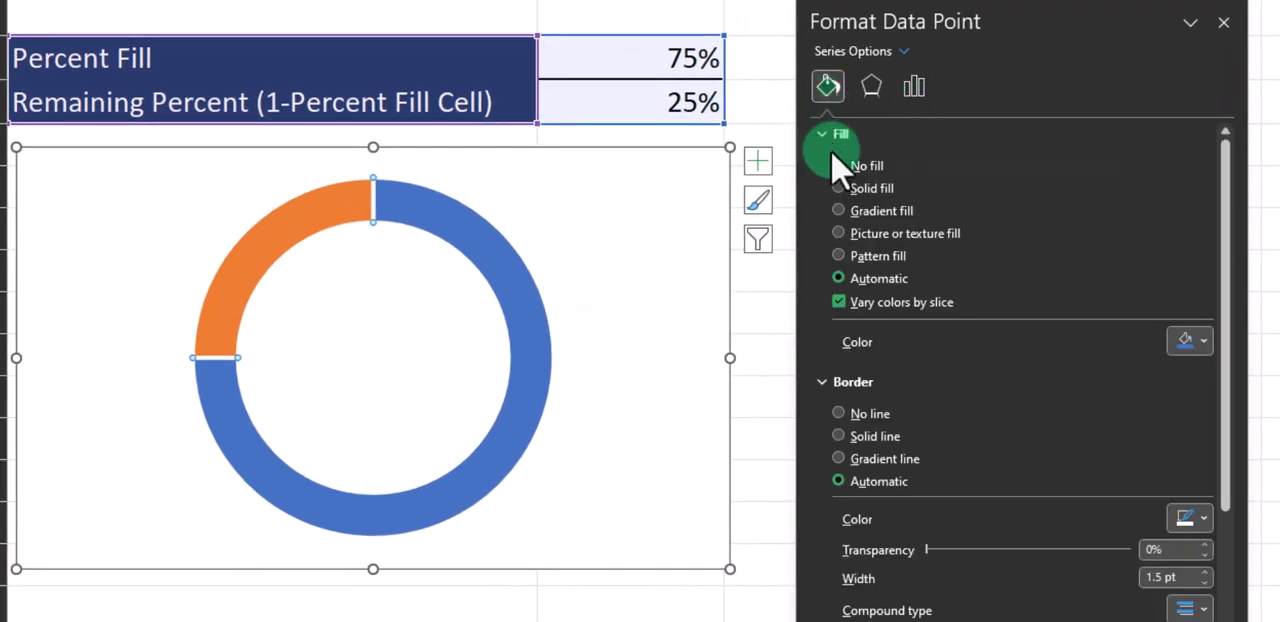
{"action": "left_click", "coordinate": [838, 188]}
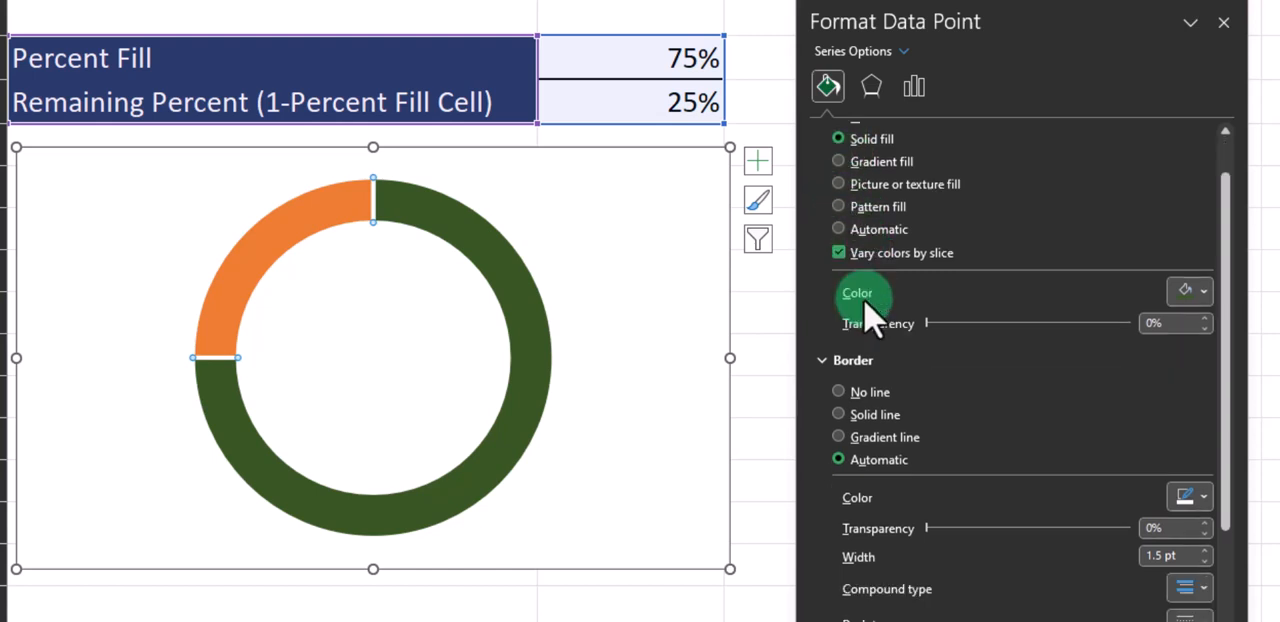
{"action": "scroll", "scroll_direction": "down", "scroll_amount": 3}
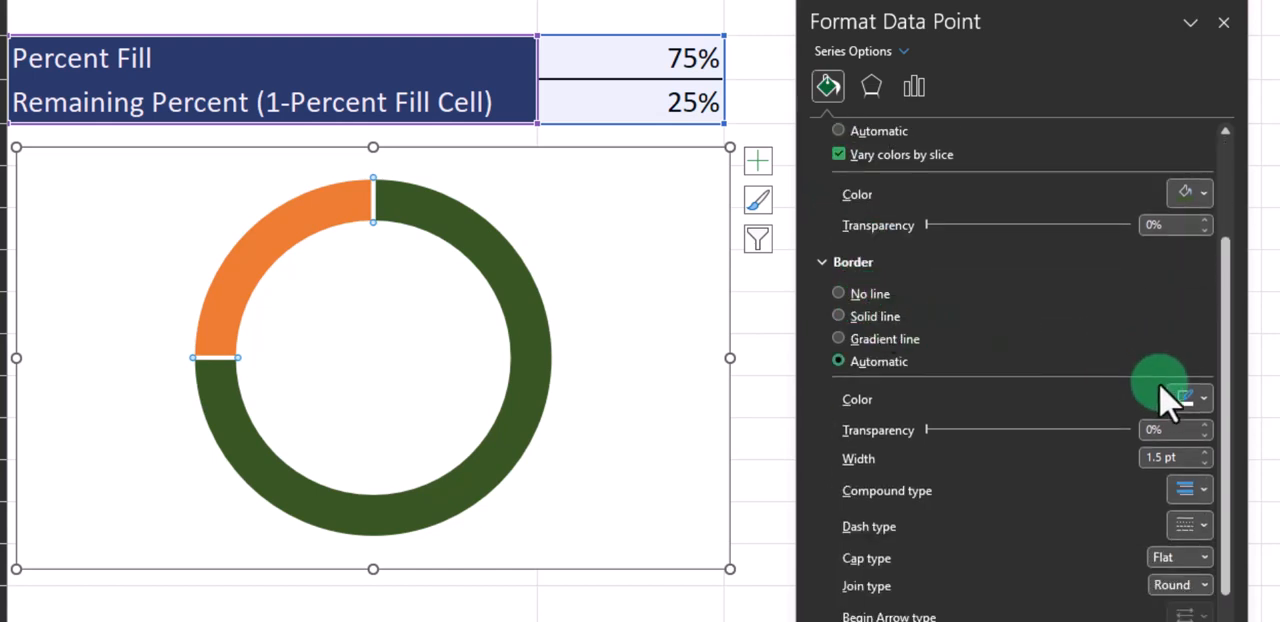
{"action": "left_click", "coordinate": [1199, 399]}
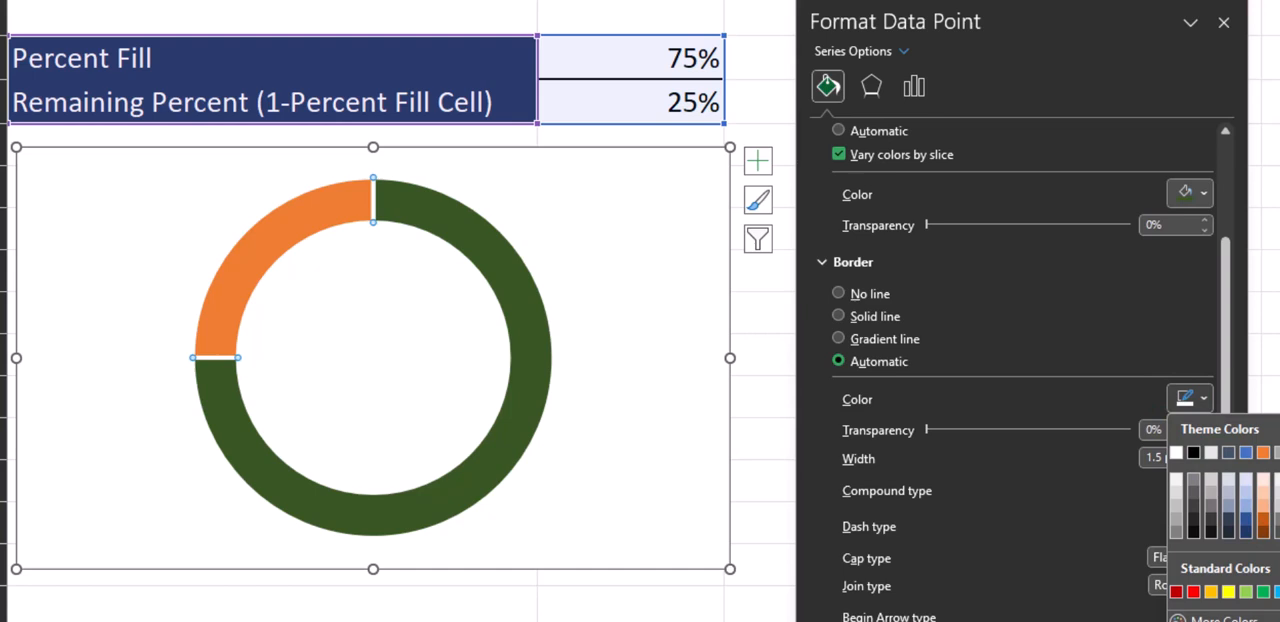
{"action": "left_click", "coordinate": [839, 315]}
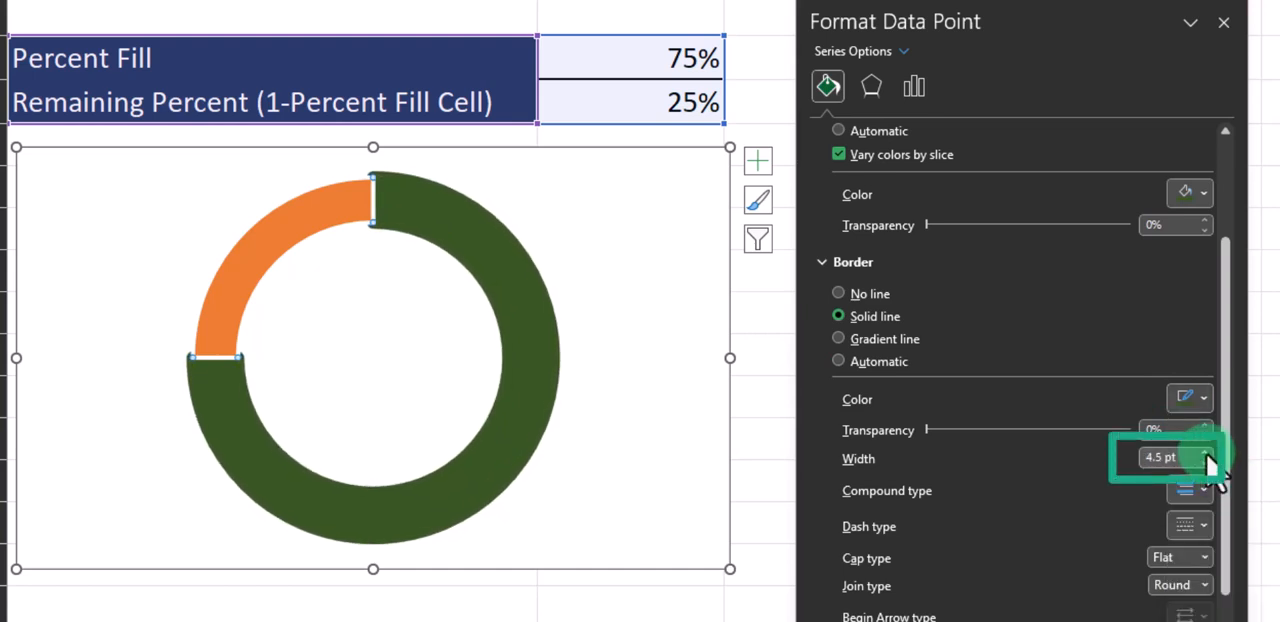
{"action": "left_click", "coordinate": [1200, 450]}
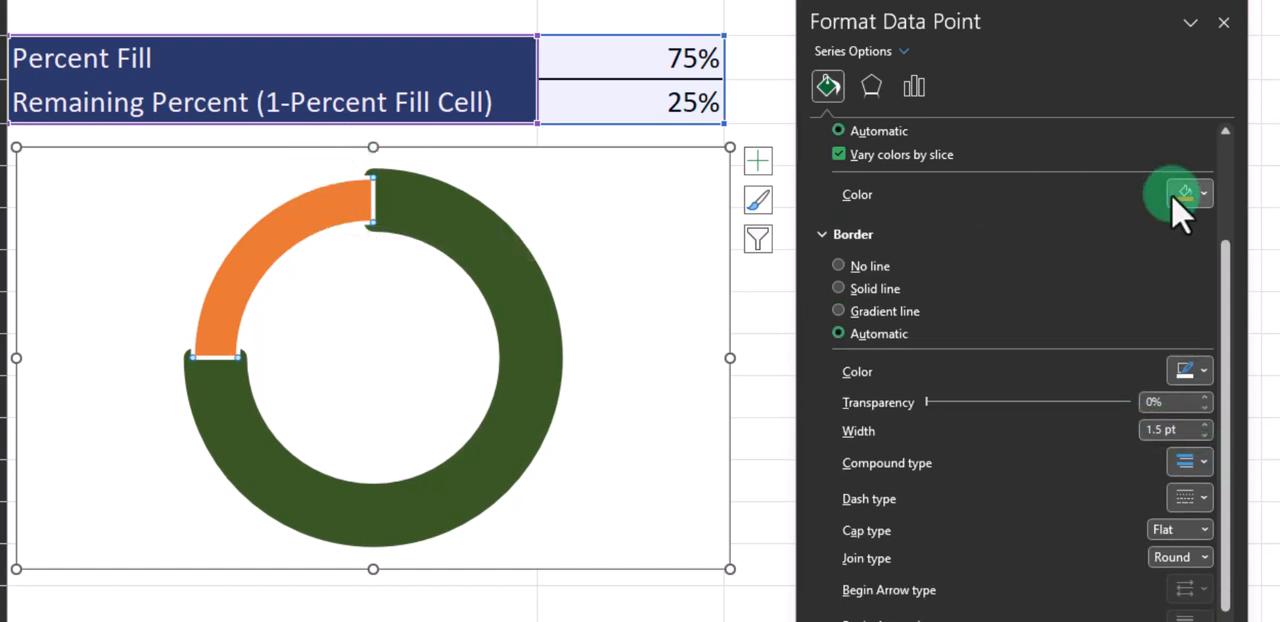
Fill the Remaining Percent slice with gray
{"action": "left_click", "coordinate": [1182, 193]}
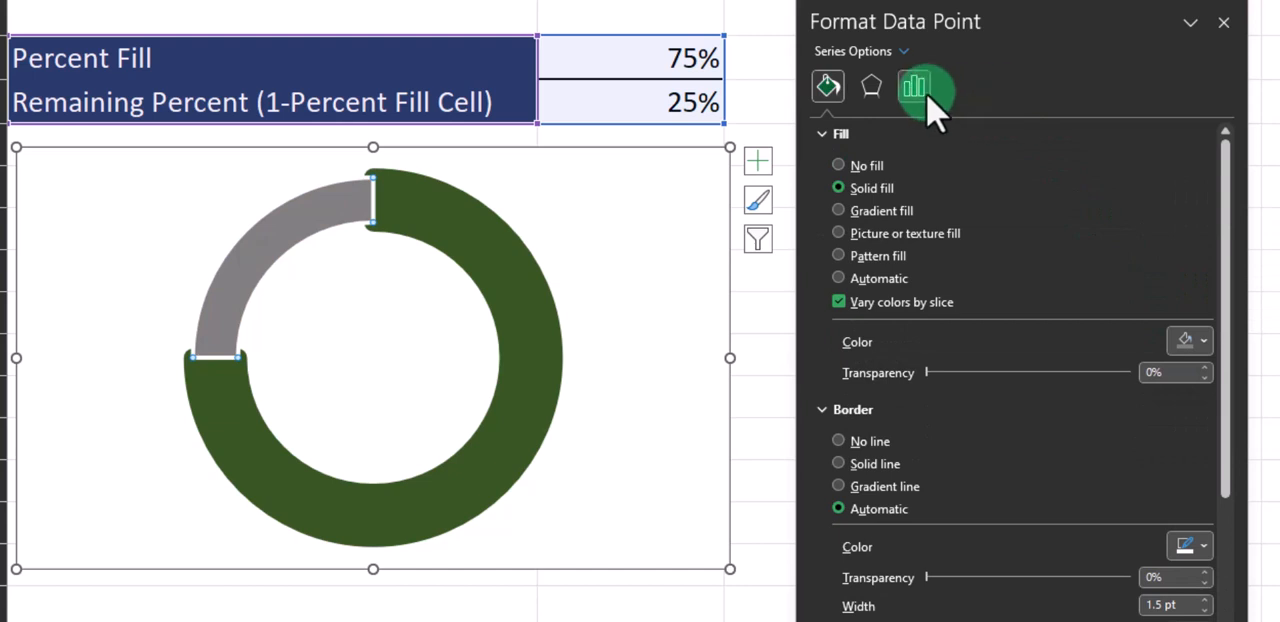
{"action": "left_click", "coordinate": [913, 85]}
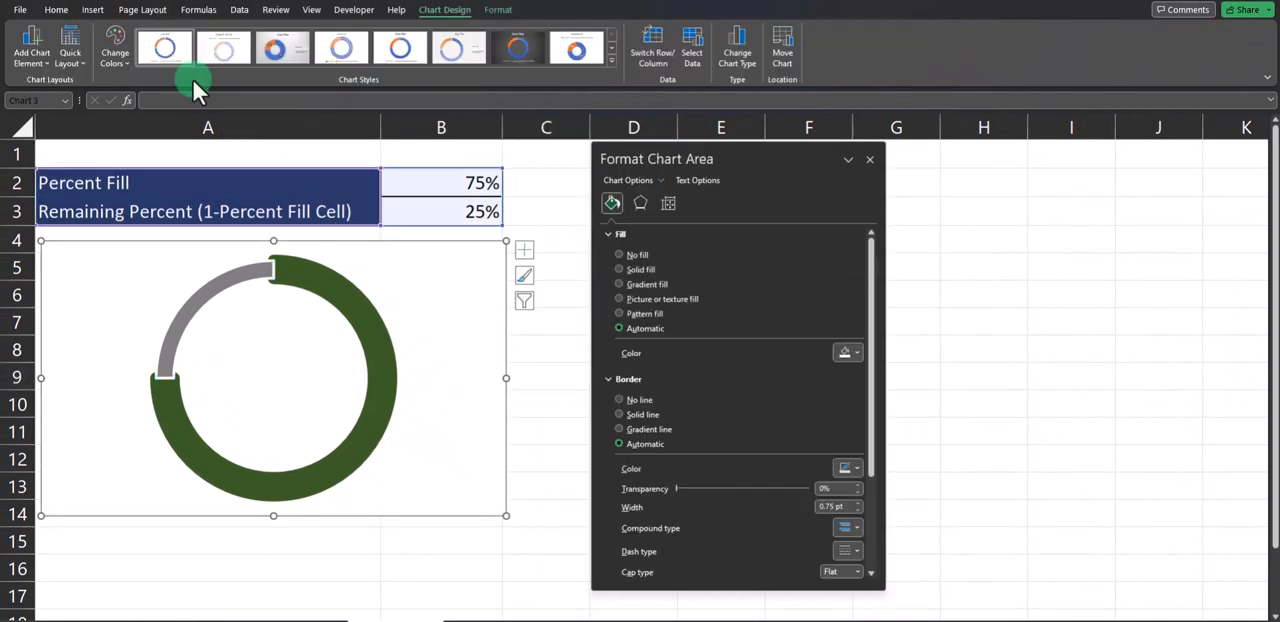
Add a text box in the doughnut centre linked to 'Starting circle chart'!$B$2
{"action": "left_click", "coordinate": [93, 9]}
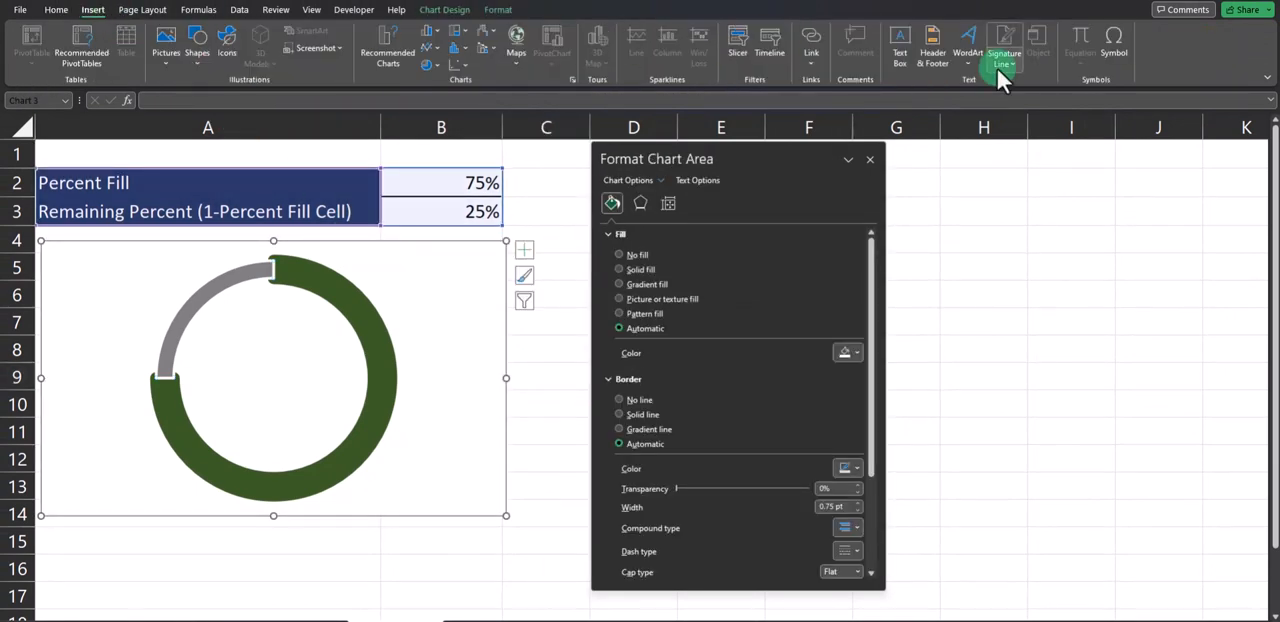
{"action": "left_click", "coordinate": [969, 40]}
{"action": "type", "text": "='Starting circle chart'!$B$2"}
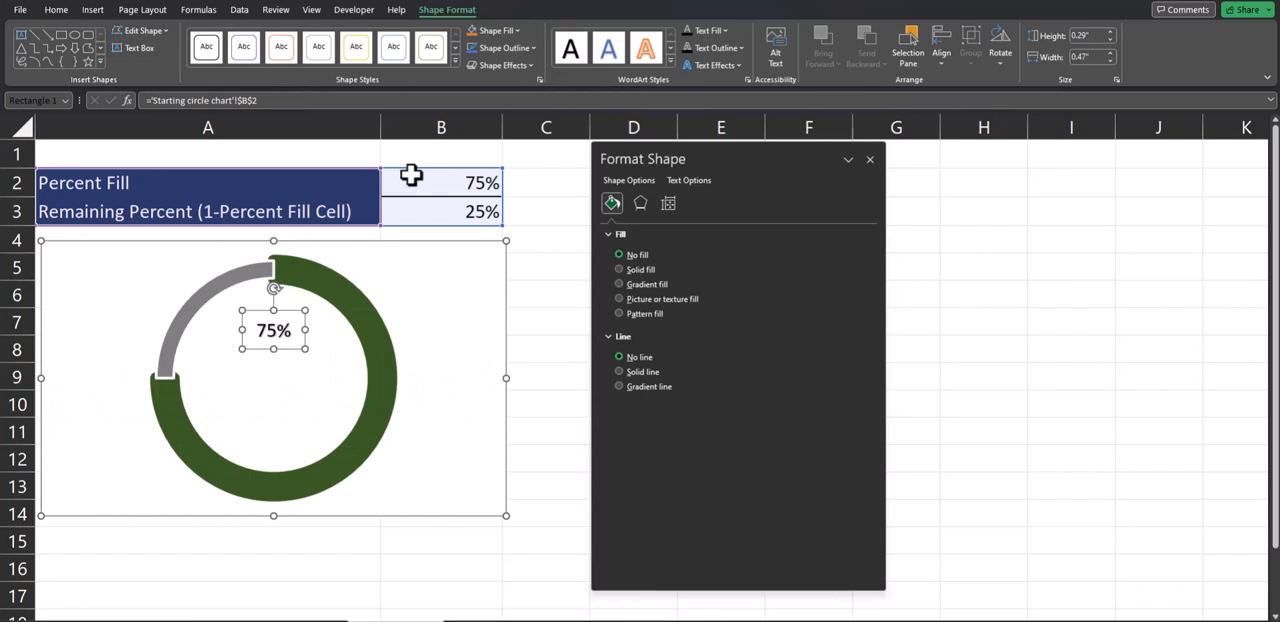
{"action": "left_click", "coordinate": [53, 11]}
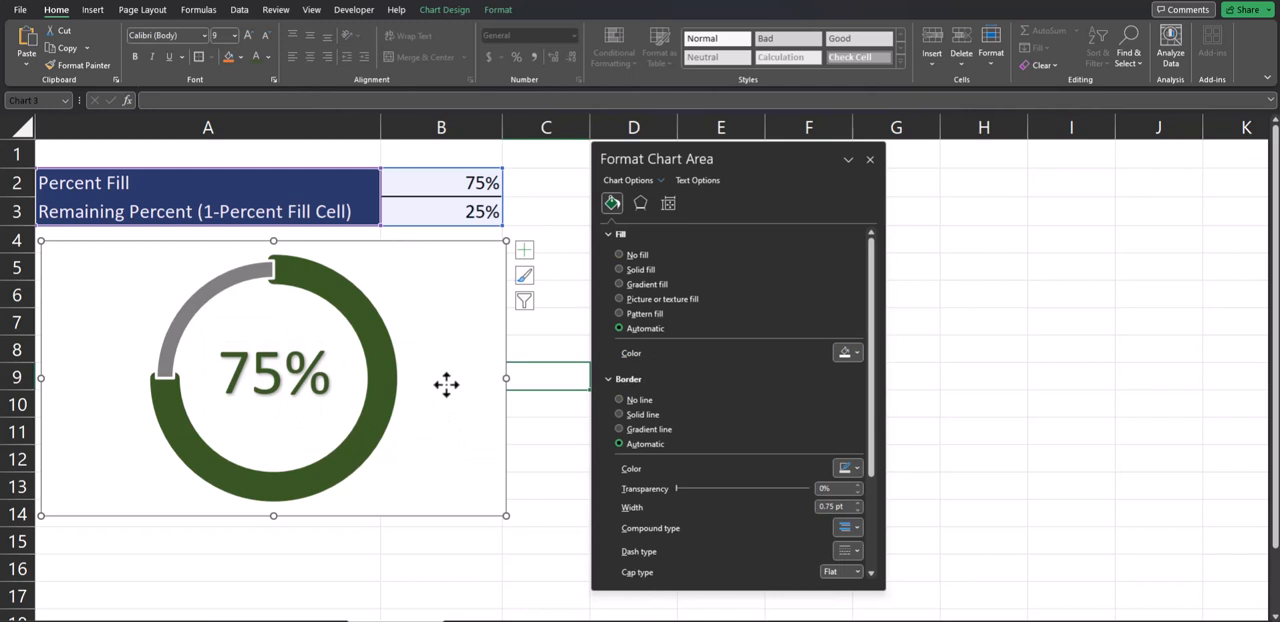
{"action": "mouse_move", "coordinate": [440, 383]}
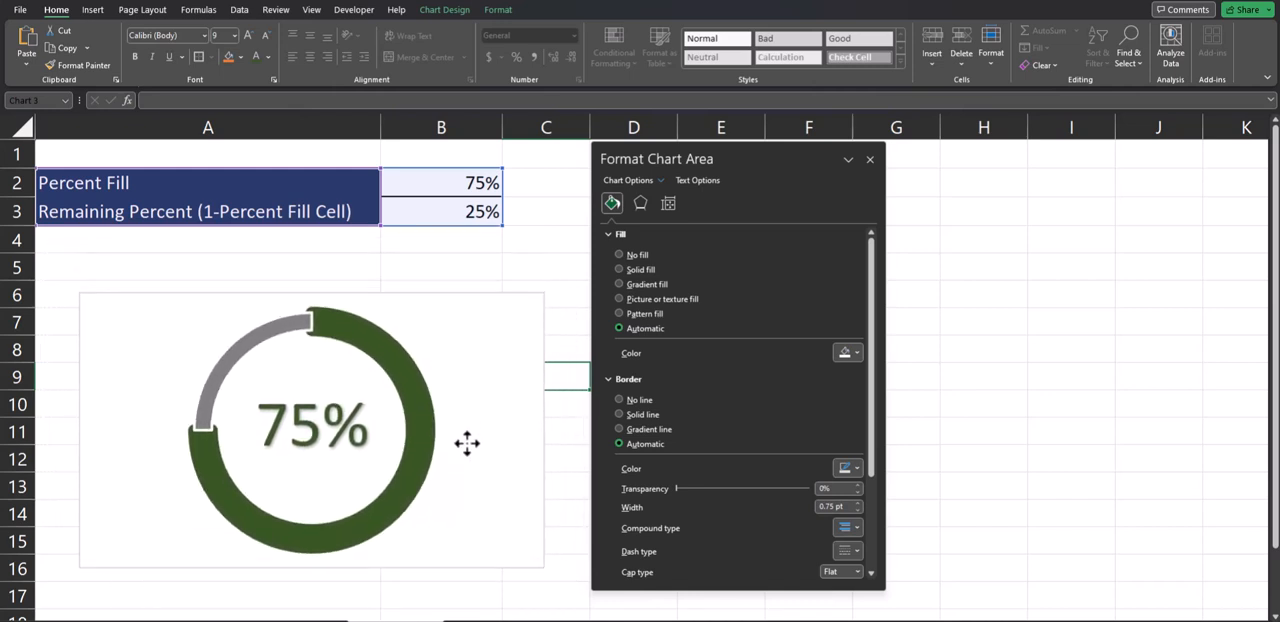
Reposition the chart under the table and close the Format Chart Area pane
{"action": "left_click_drag", "start_coordinate": [467, 444], "coordinate": [447, 380]}
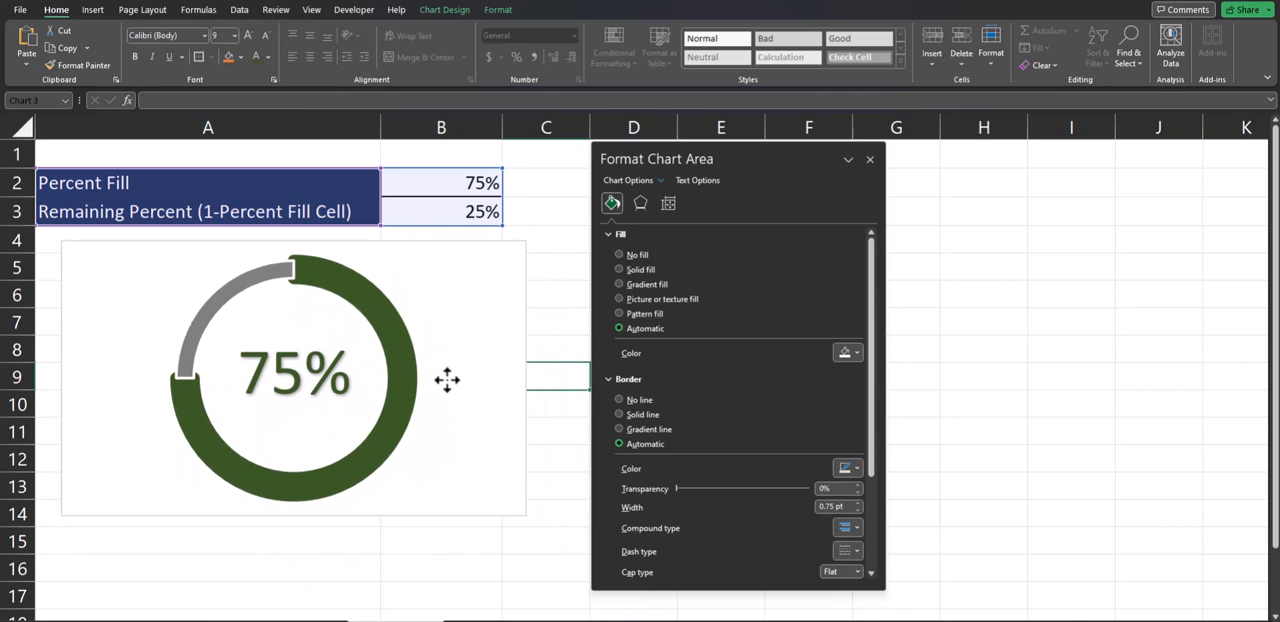
{"action": "left_click", "coordinate": [869, 159]}
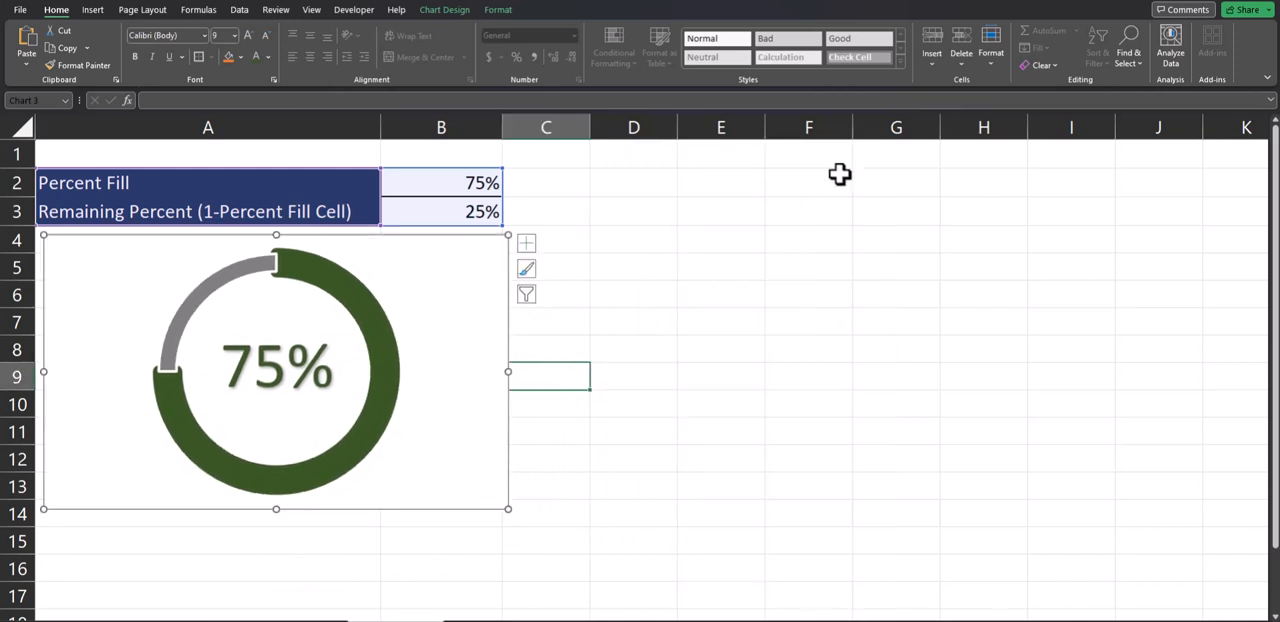
Enter 30% in the Percent Fill cell to update the ring and label
{"action": "left_click", "coordinate": [633, 239]}
{"action": "type", "text": "65"}
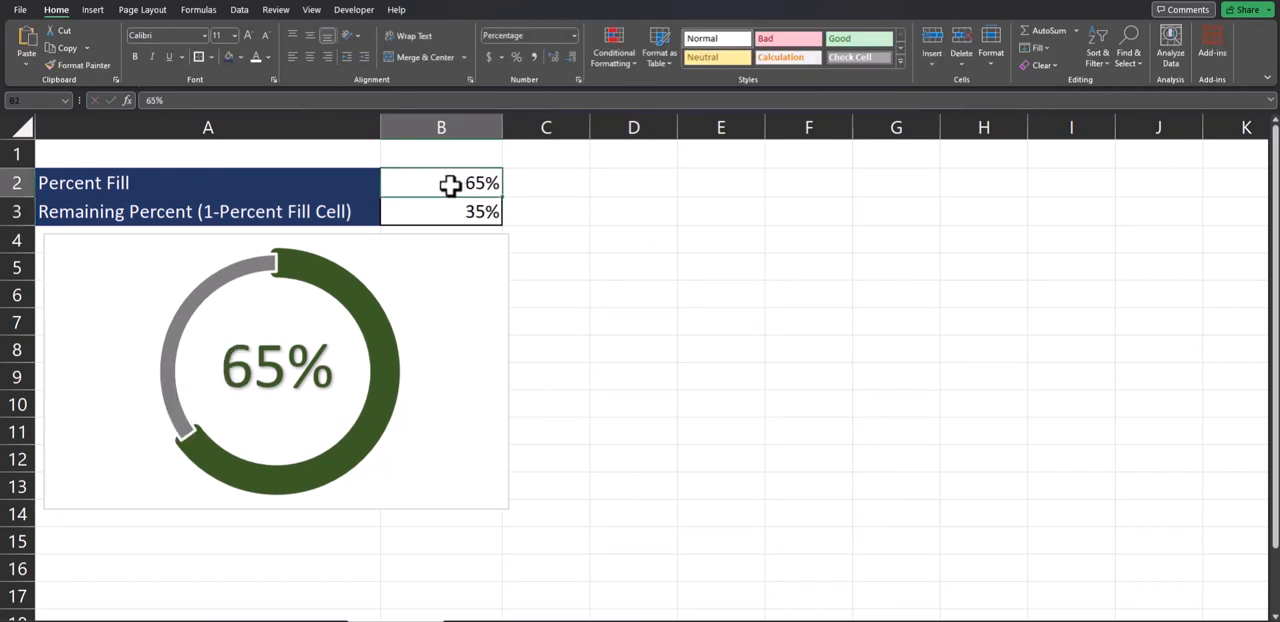
{"action": "type", "text": "30%"}
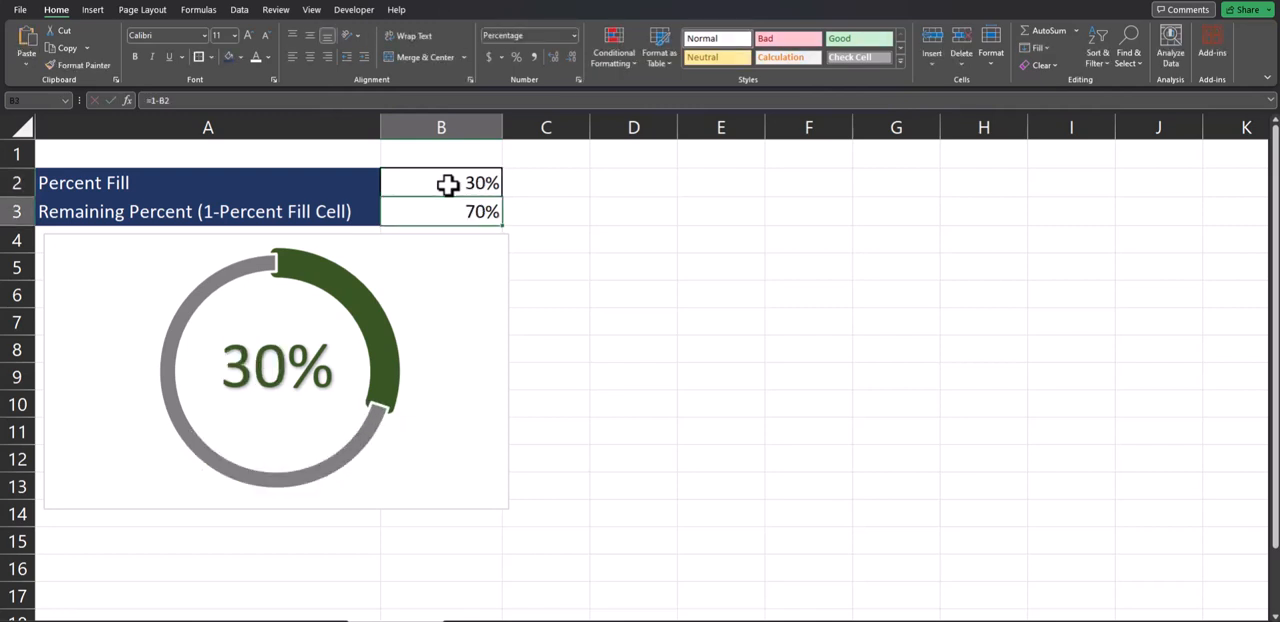